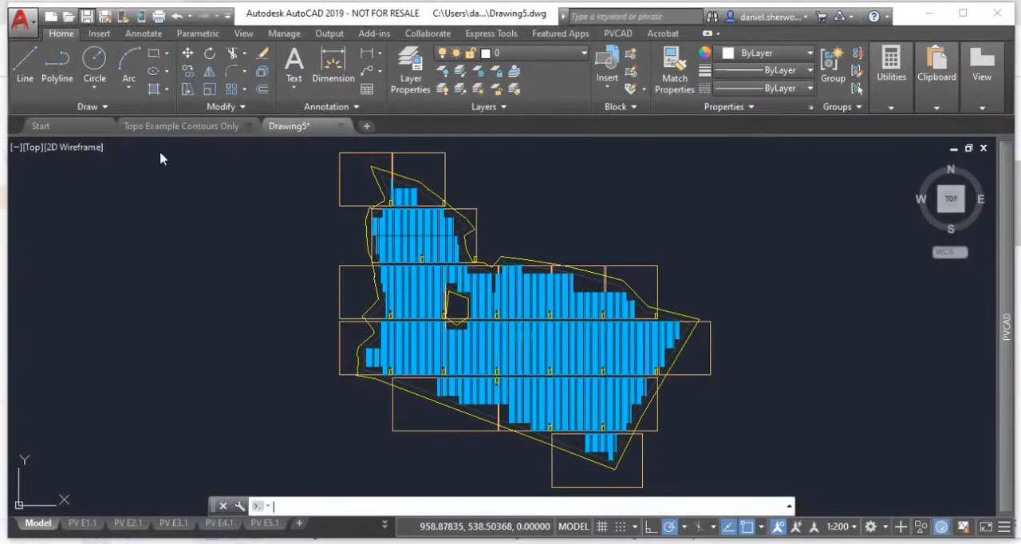
Run Wind Exposure from the PVCAD Mechanical Layout tools on the tracker layout
key(ctrl+s)
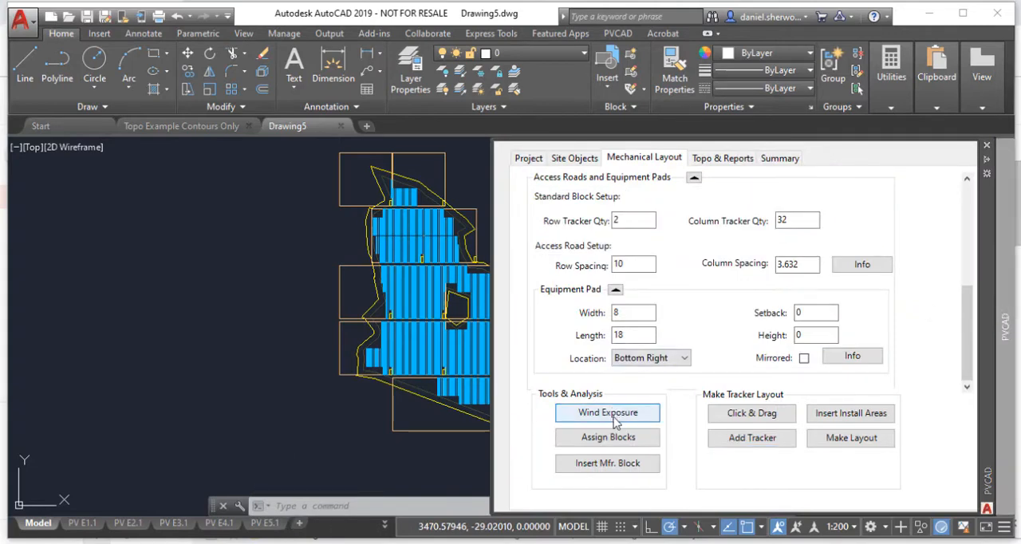
click(606, 411)
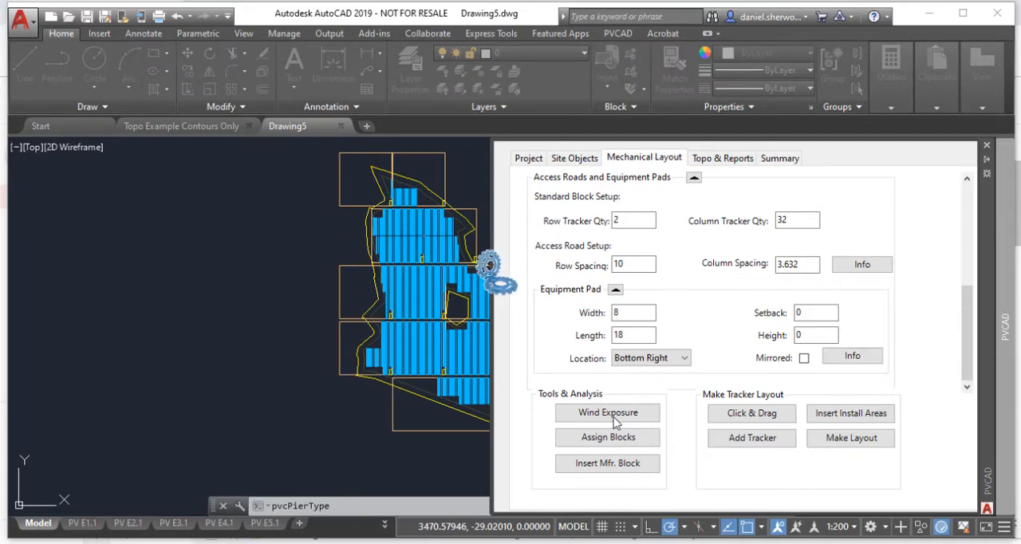
click(606, 412)
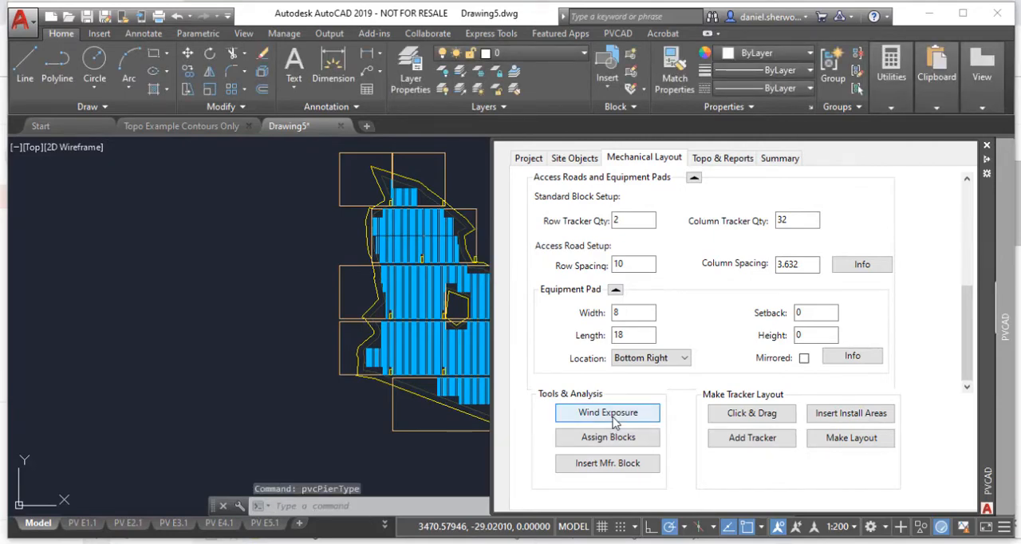
Select a tracker and read its PIER_TYPE EPS and TRACKER_# 143 attributes in Properties
click(606, 412)
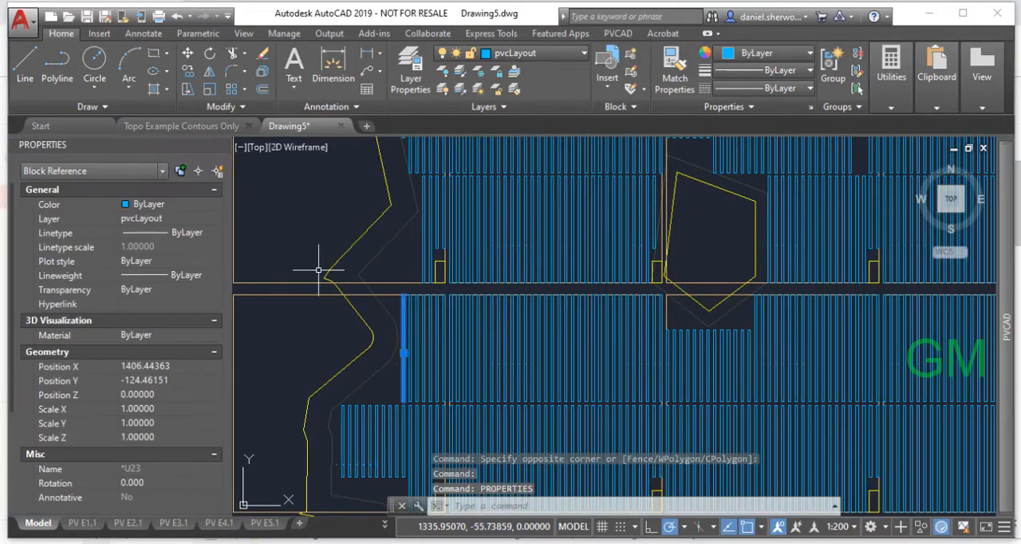
scroll(down, 3)
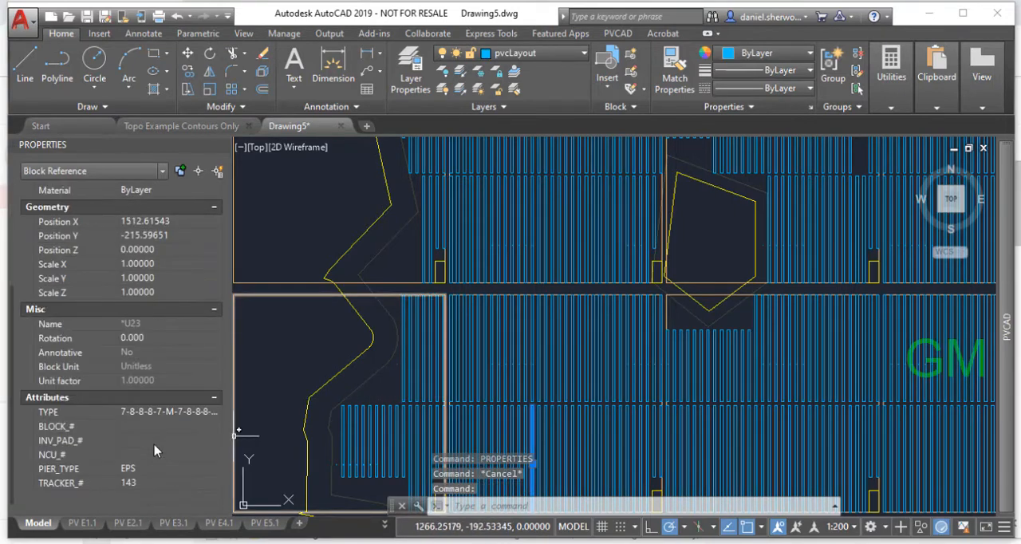
click(127, 469)
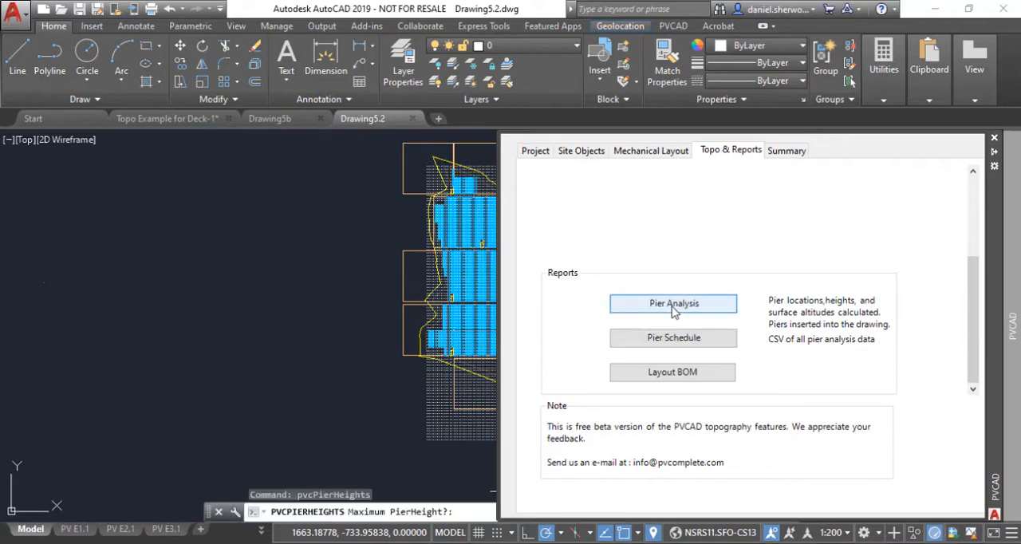
Start Pier Analysis with default maximum height, minimum pier height 48 and tracker angle 10
click(673, 303)
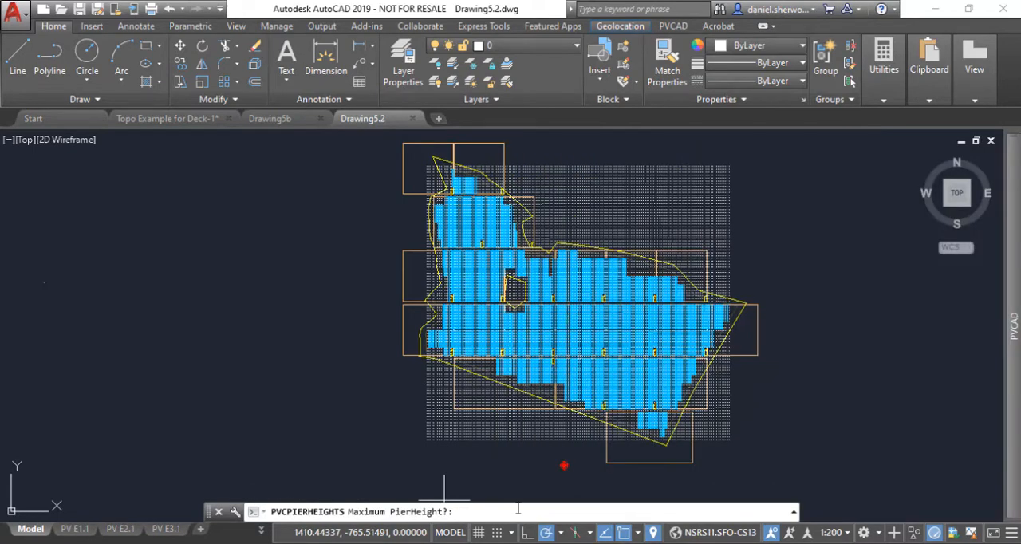
key(Enter)
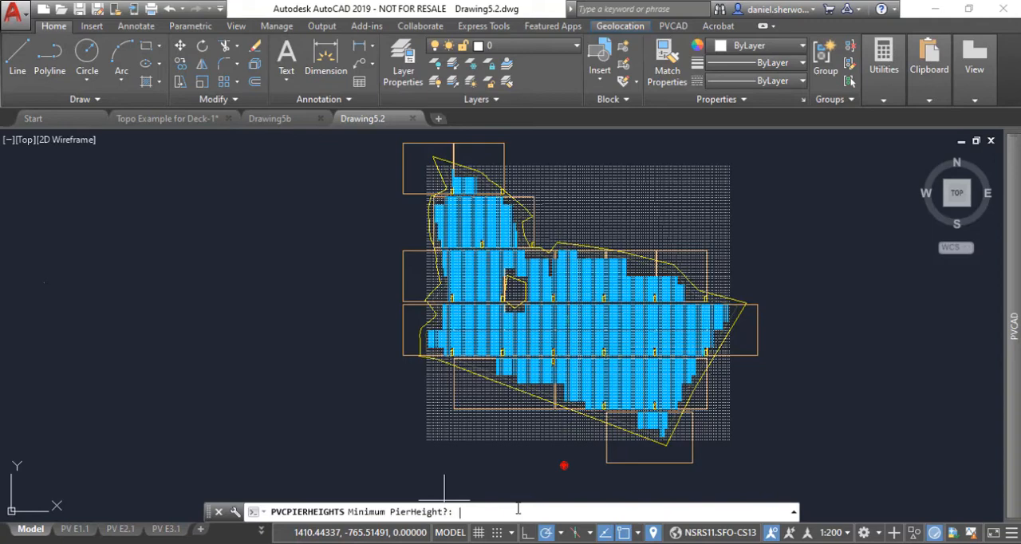
text(48)
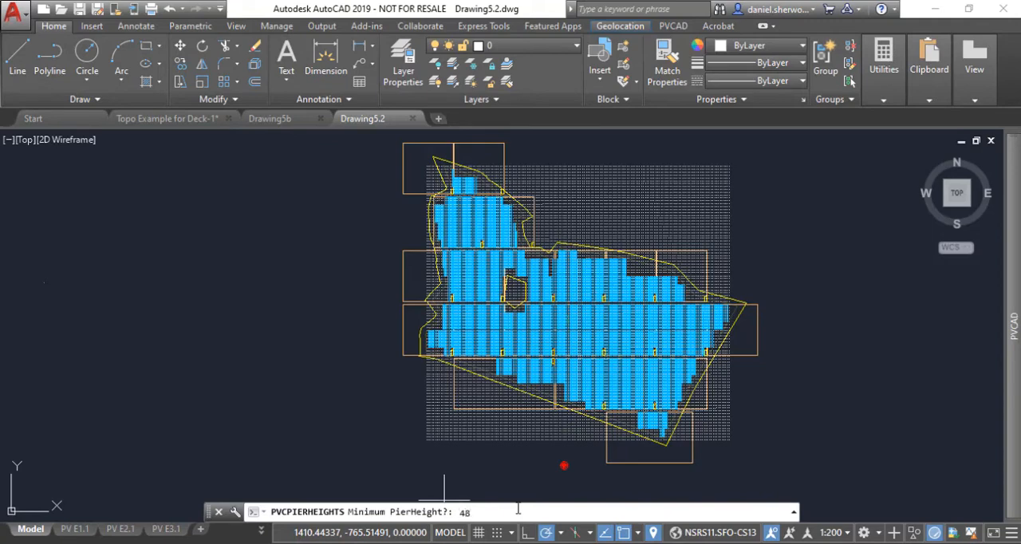
key(Enter)
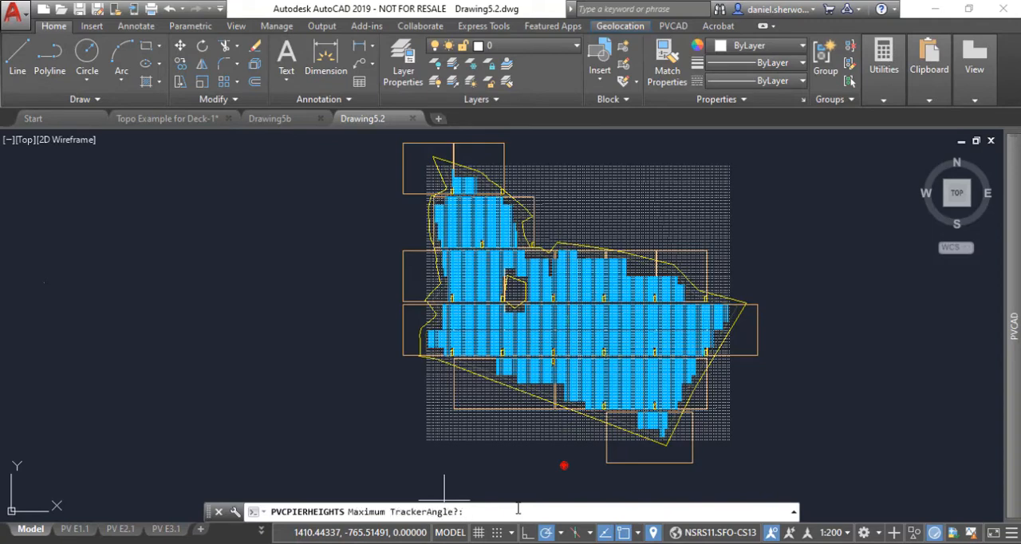
text(10)
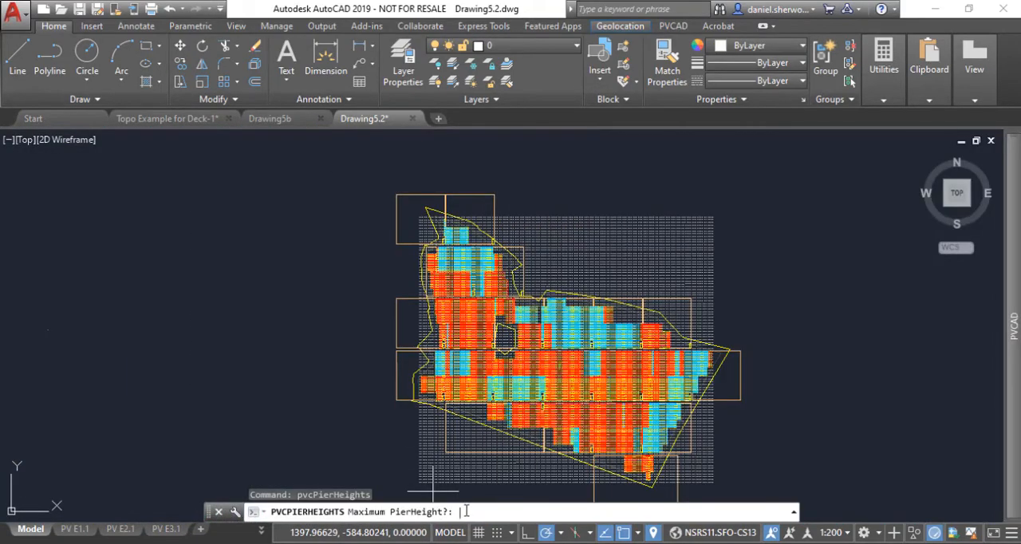
Rerun PVCPIERHEIGHTS with maximum pier height 96 to recolour trackers red and blue
text(96)
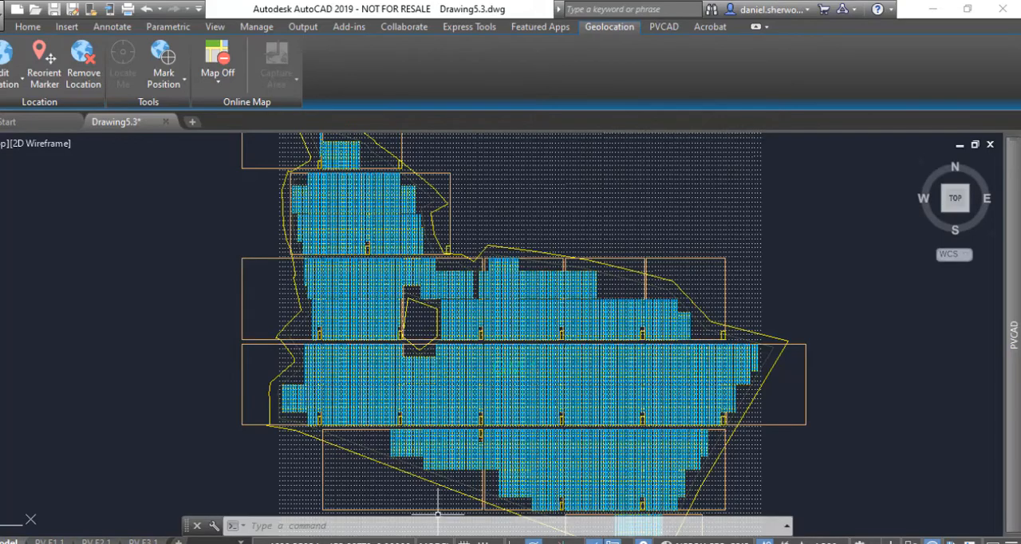
scroll(down, 3)
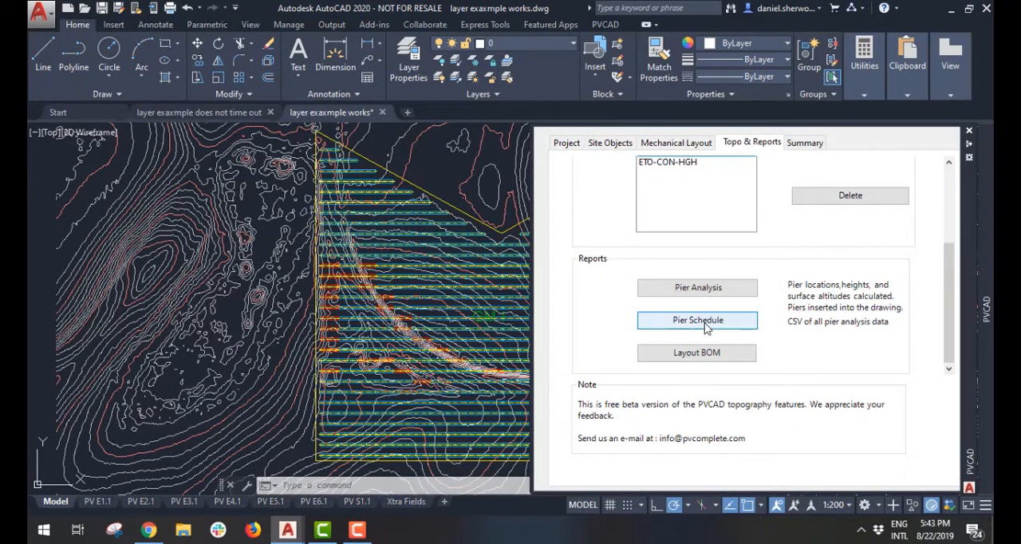
Export the Pier Schedule via PVCEXPORTPIER into an Excel pier analysis workbook
click(697, 319)
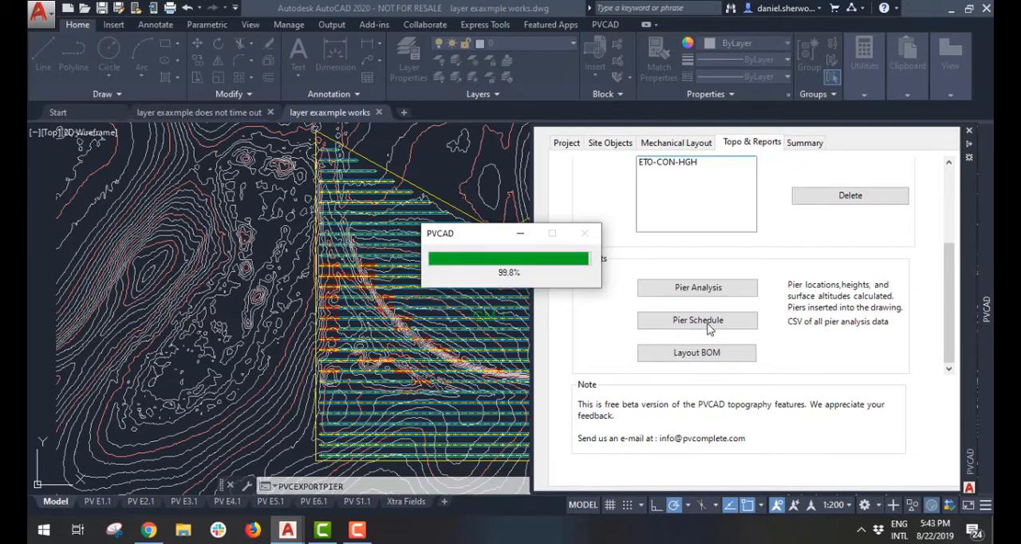
click(696, 319)
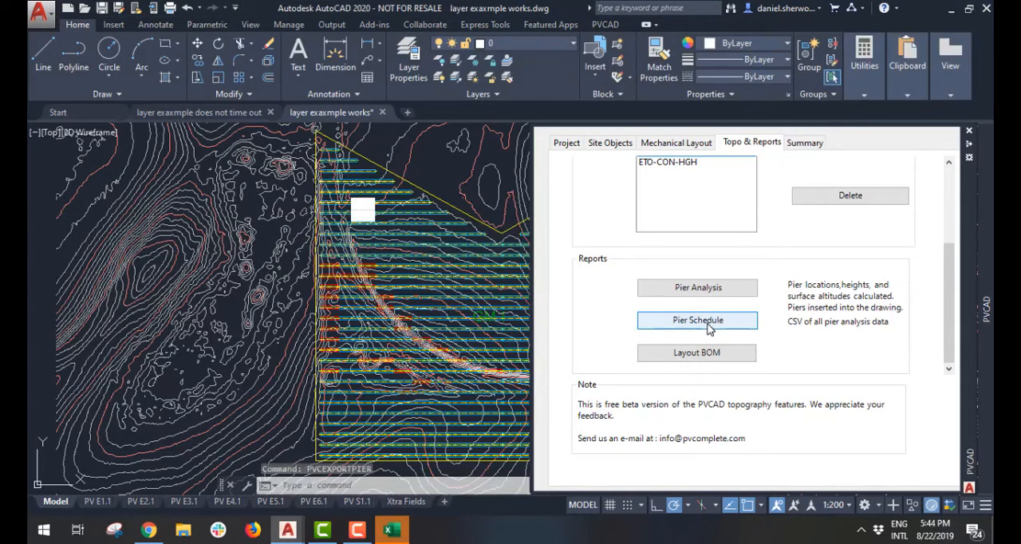
click(695, 318)
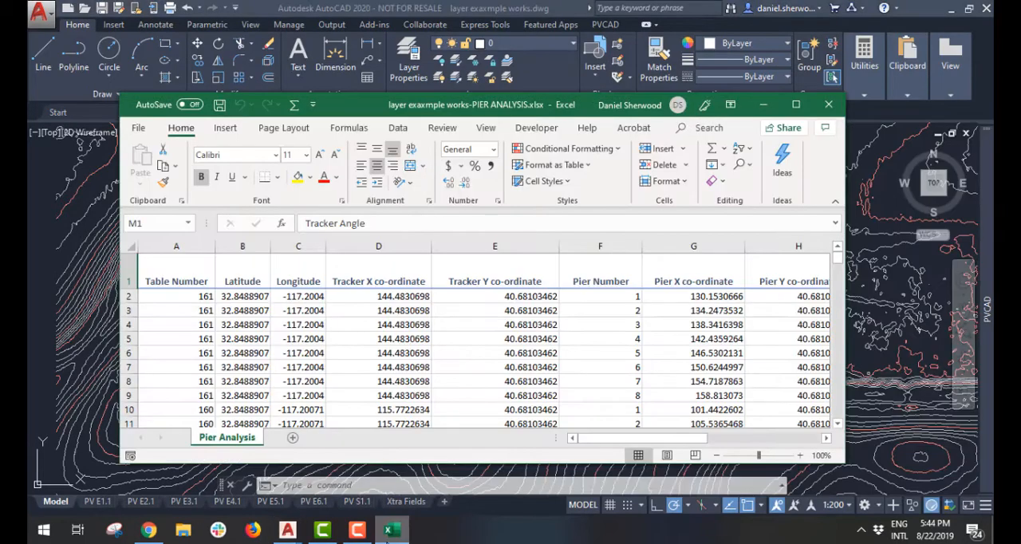
Maximize the workbook, scroll to the Tracker Angle column and select the first piers' values
click(804, 105)
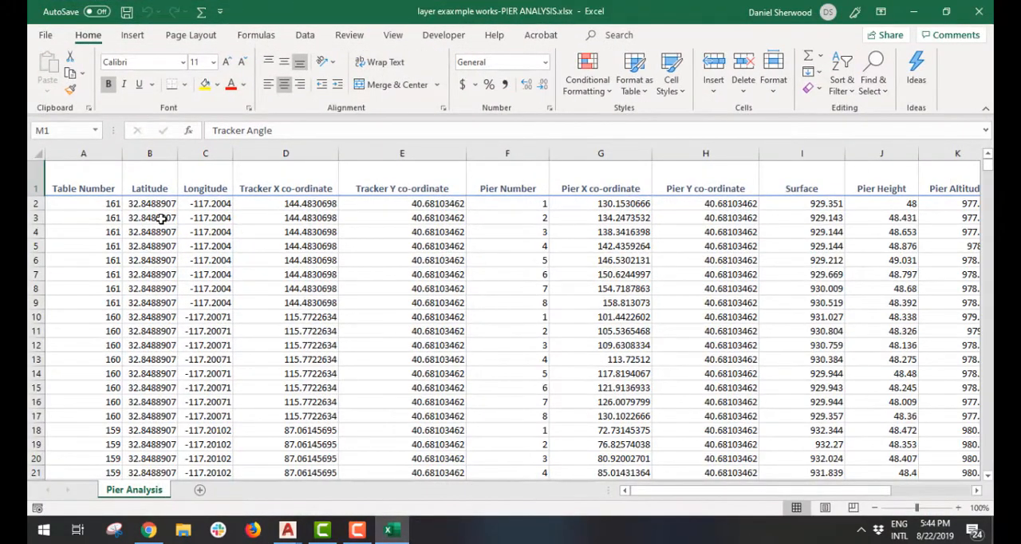
scroll(down, 3)
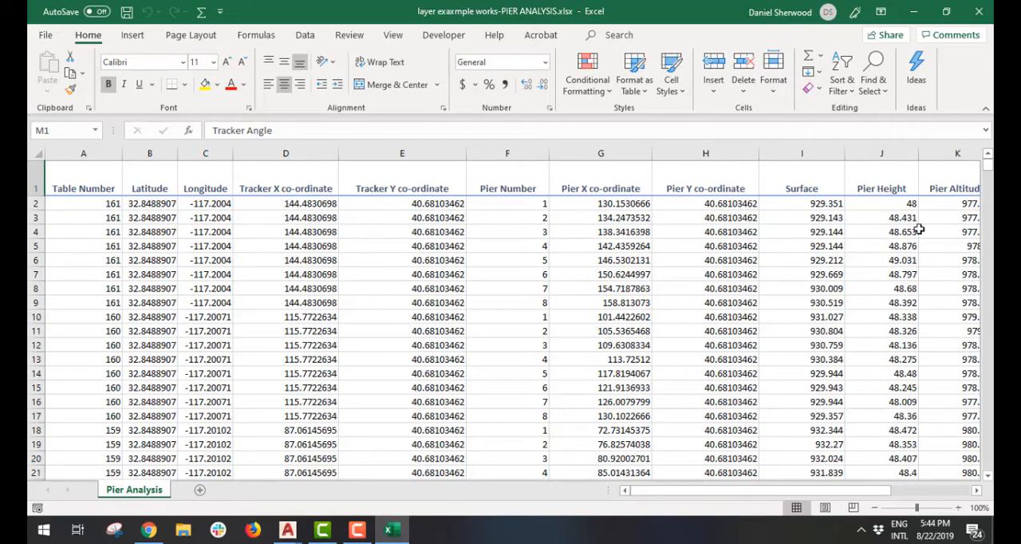
scroll(right, 3)
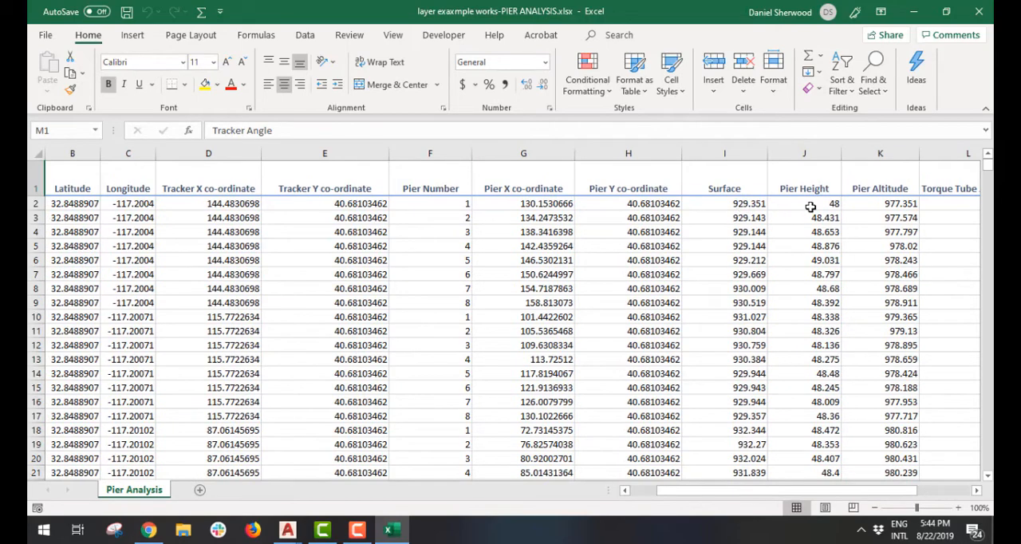
scroll(right, 3)
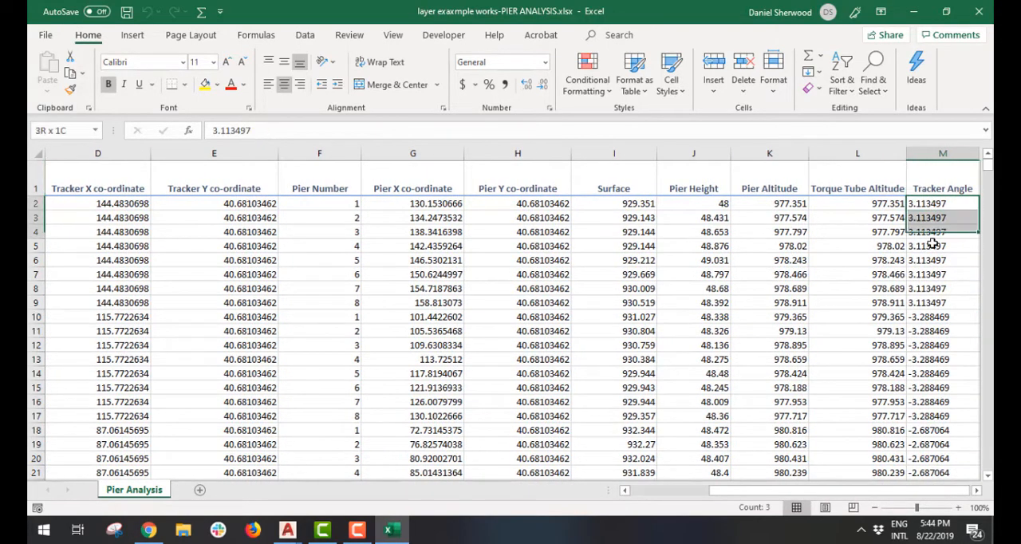
drag(941, 203, 940, 301)
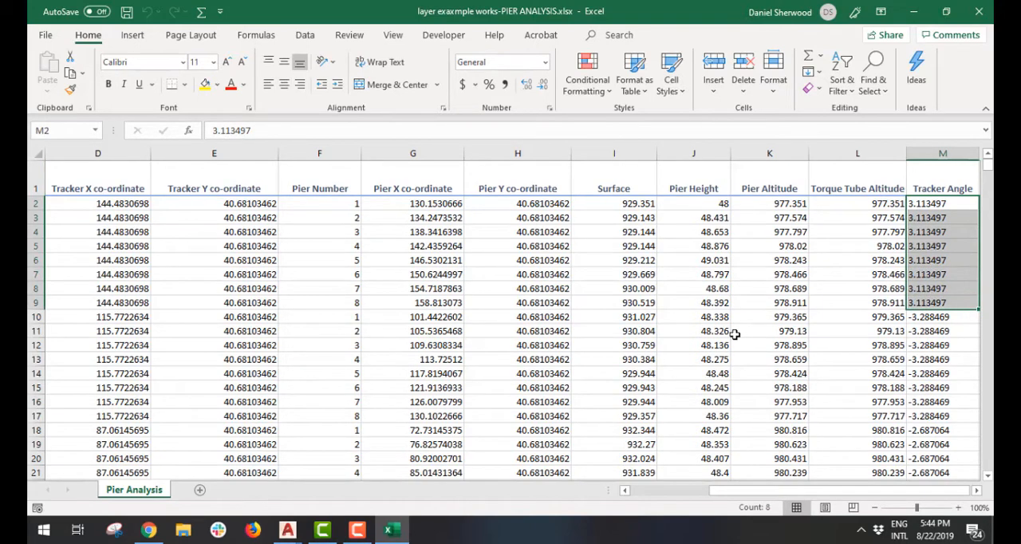